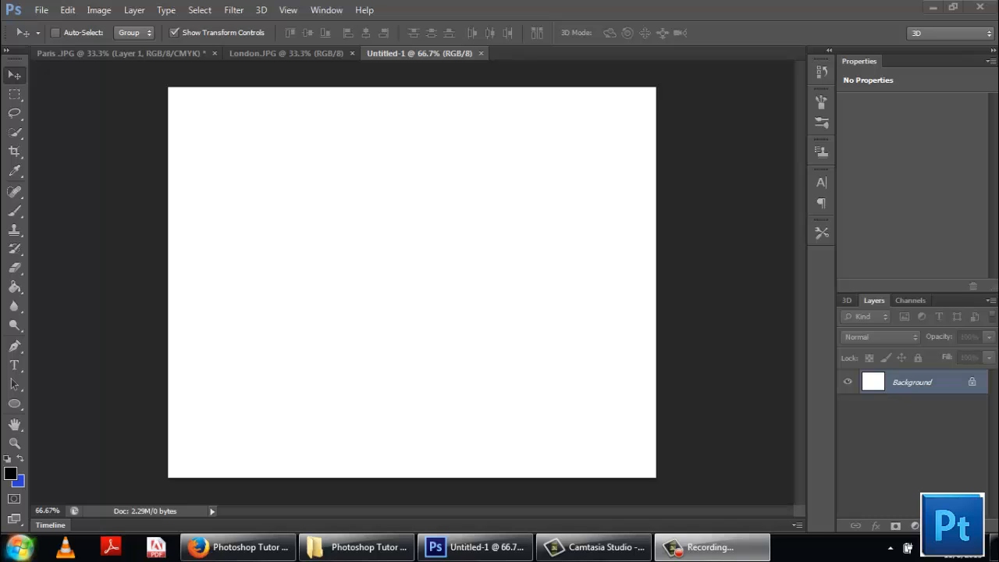
mouse_move(287, 55)
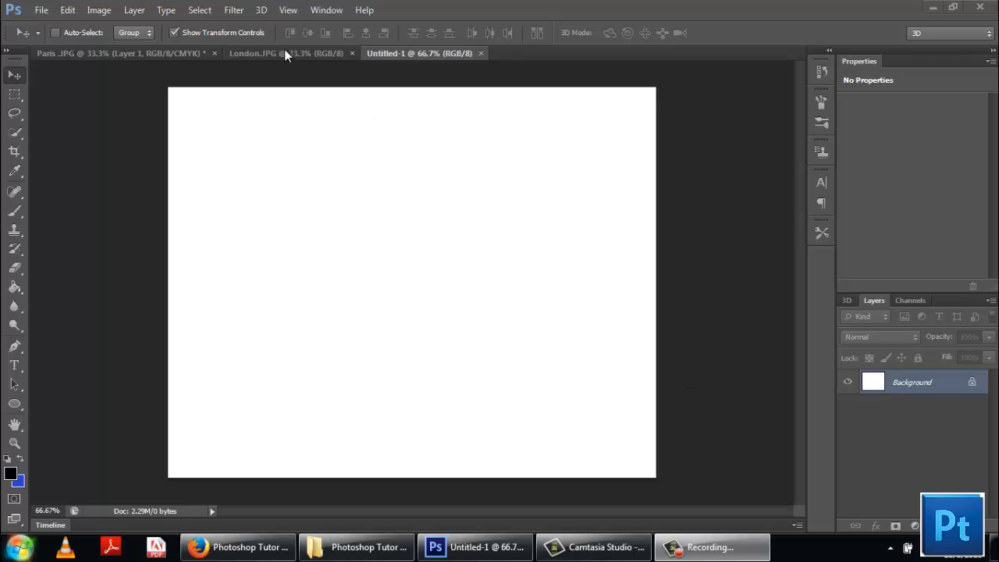
Step: Make the London.JPG night photo the active document
click(281, 53)
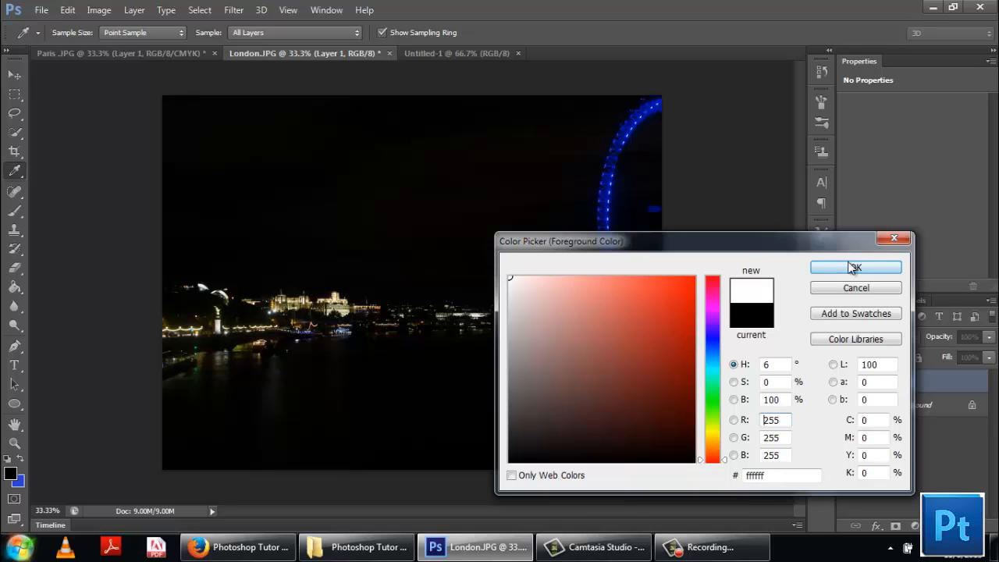
Step: Fill a new layer with white over the photo and lower its opacity to 44%
click(855, 269)
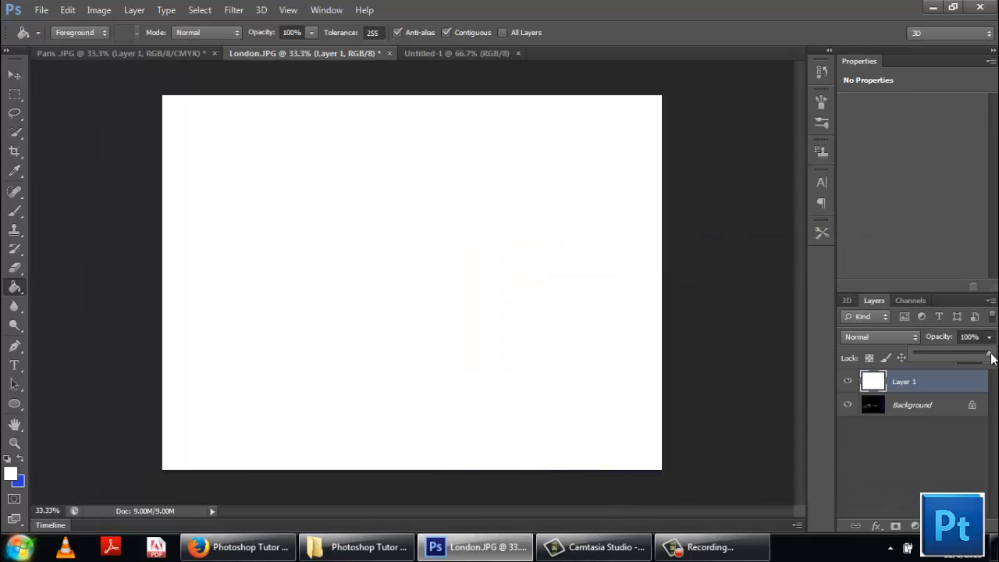
drag(987, 356, 945, 356)
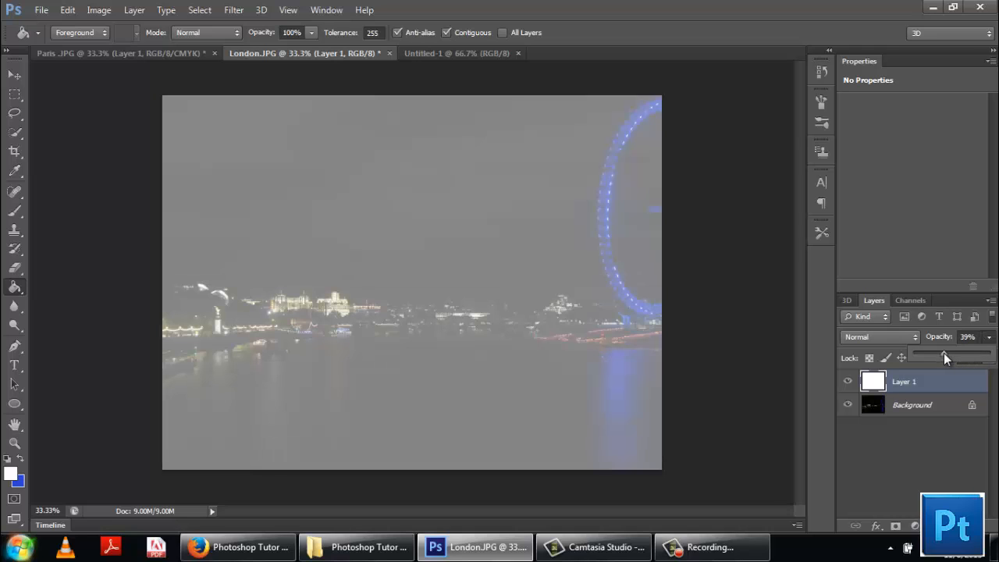
drag(940, 358, 949, 357)
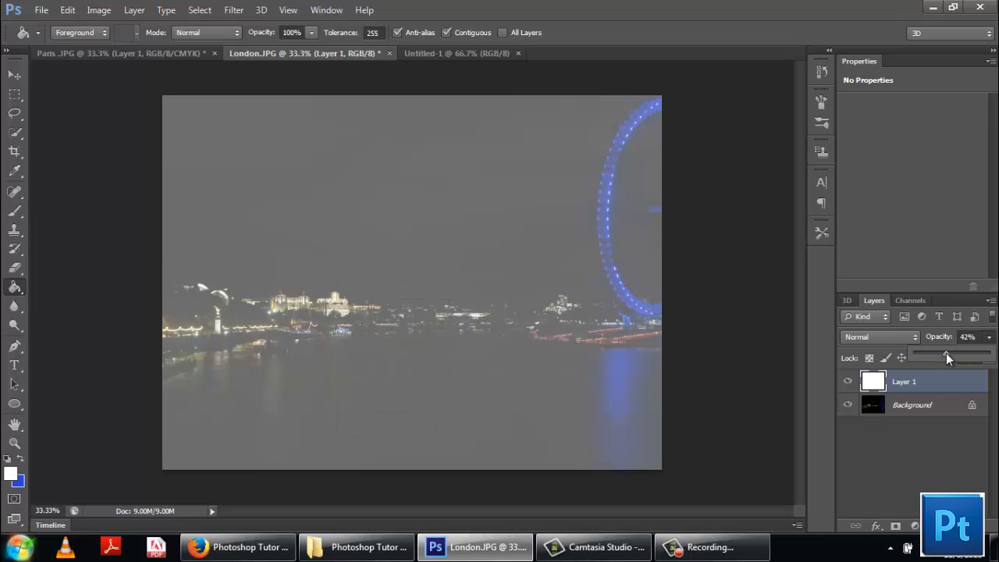
drag(949, 358, 951, 358)
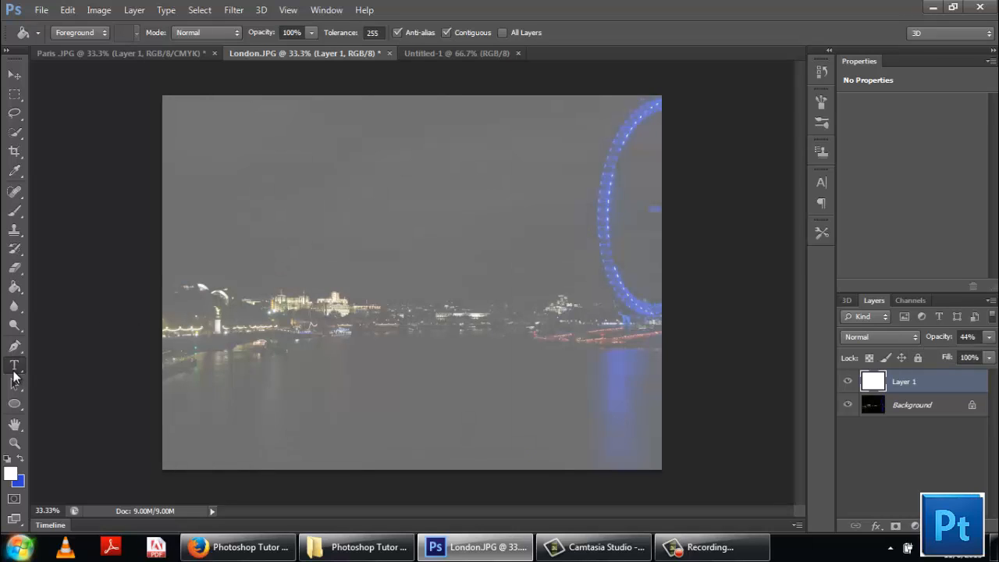
Step: Add the word LONDON as a white text layer with the Horizontal Type tool and commit it
click(14, 365)
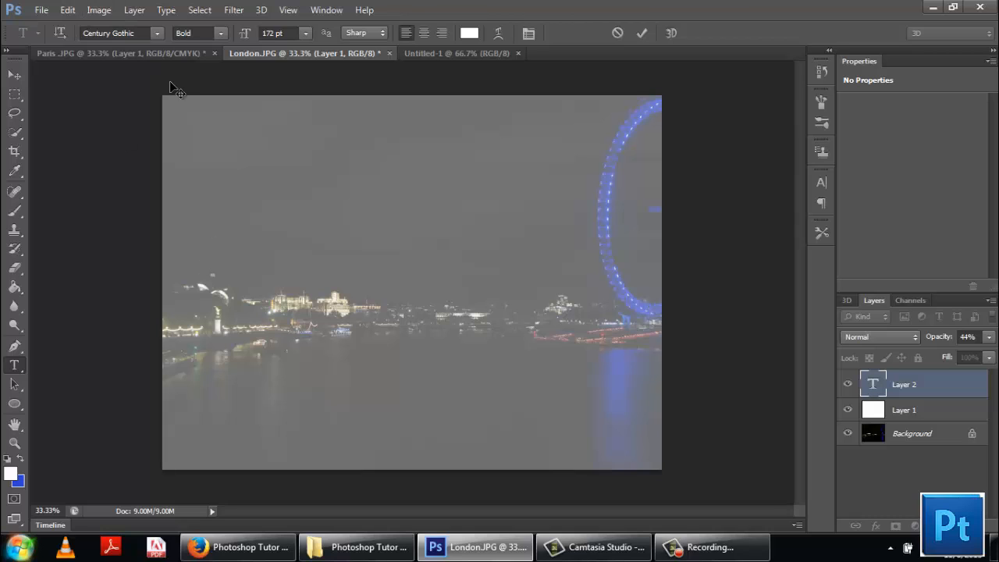
text(LON)
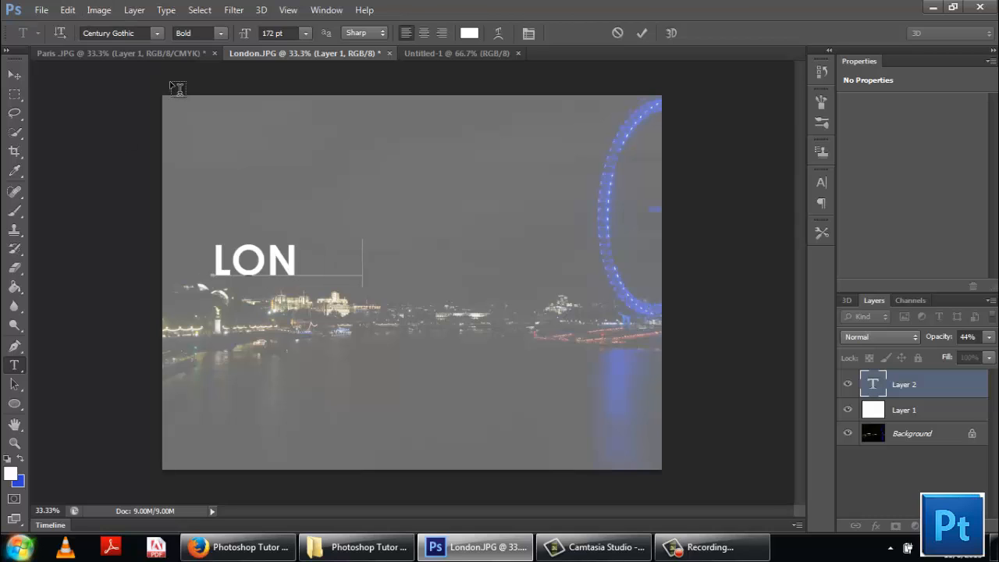
text(DON)
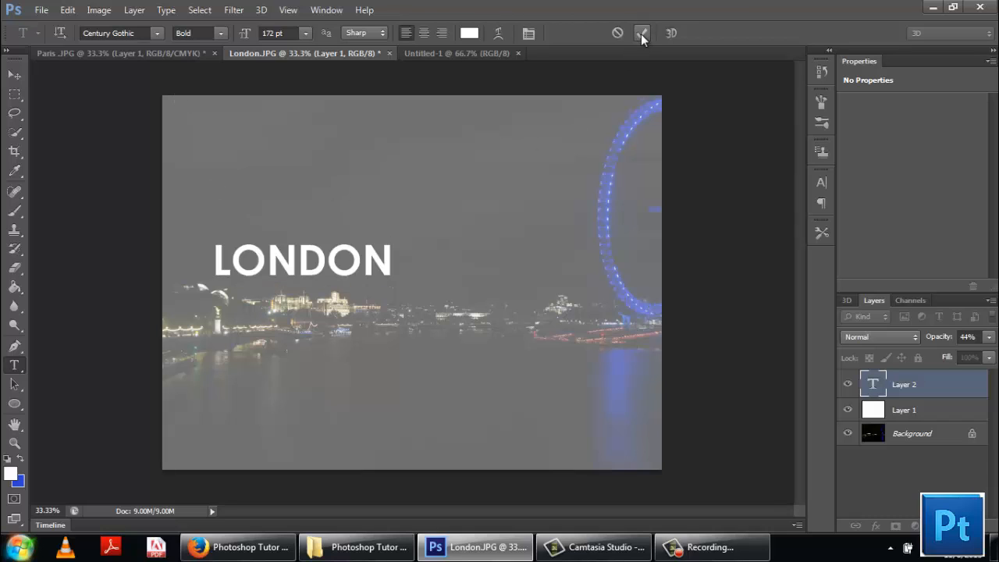
click(641, 32)
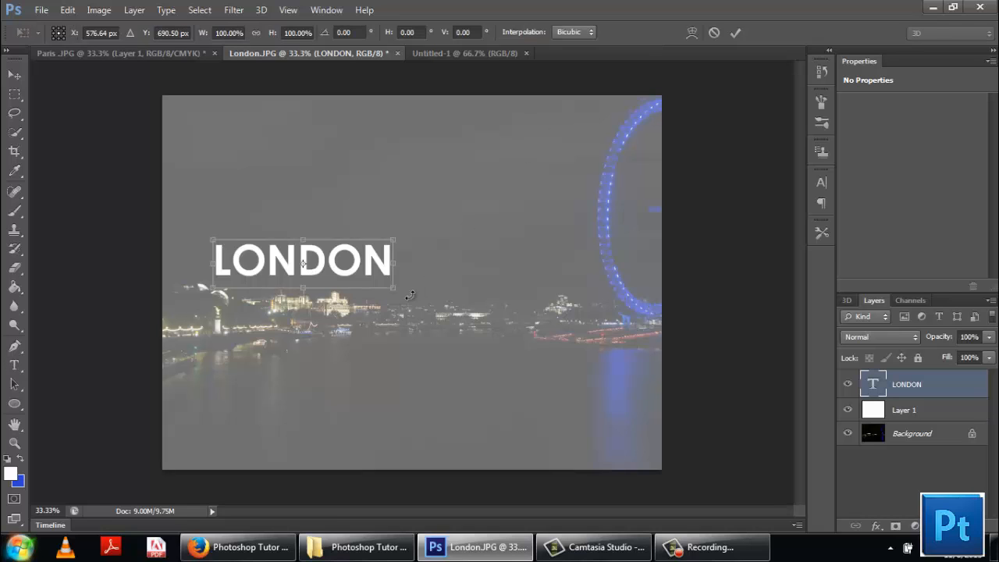
Step: Free-transform the LONDON text larger so it stretches across most of the photo's width
drag(394, 287, 559, 337)
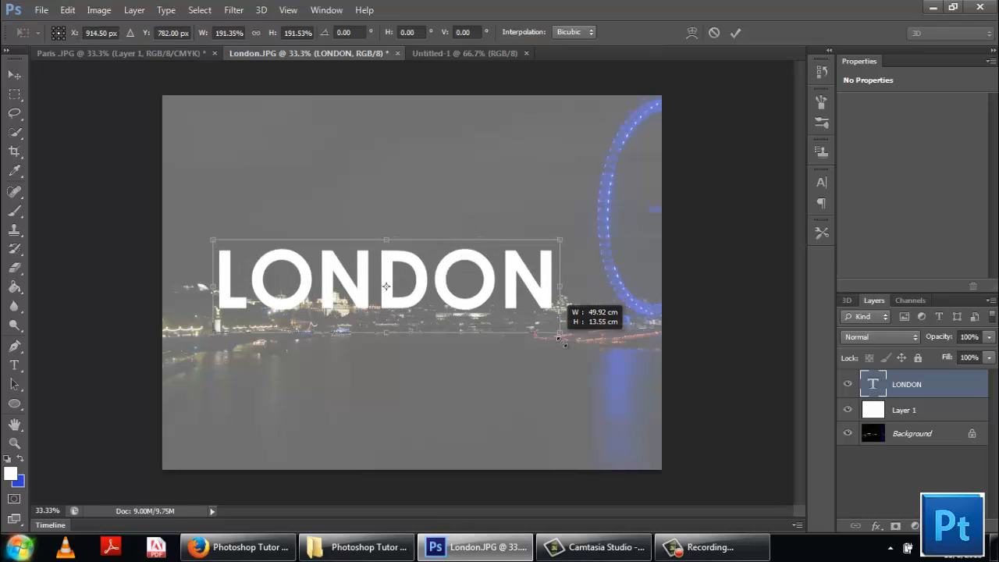
drag(558, 337, 642, 356)
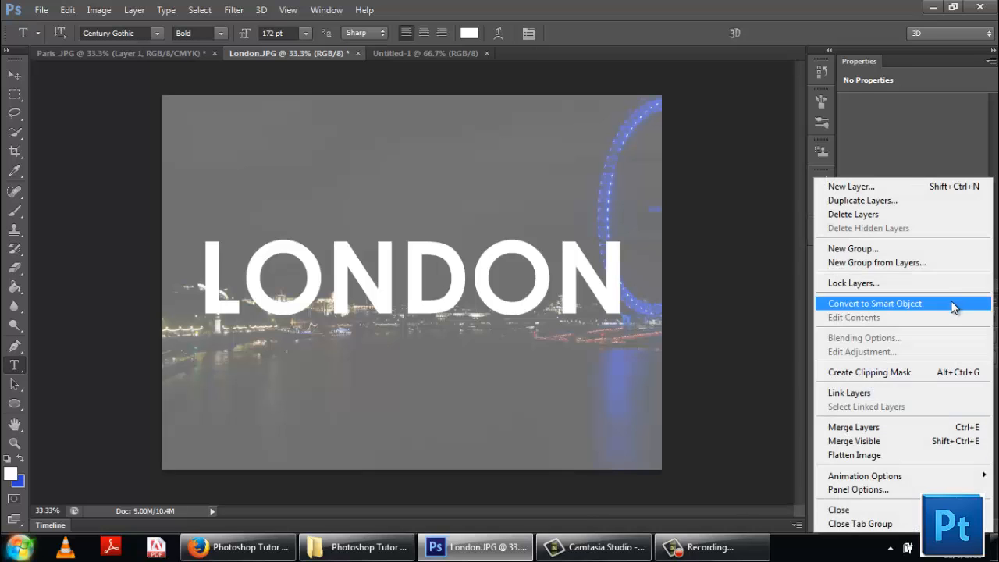
Step: Create Group 1 from the text and white layers, expand it, and bring up the LONDON layer's style settings
click(877, 263)
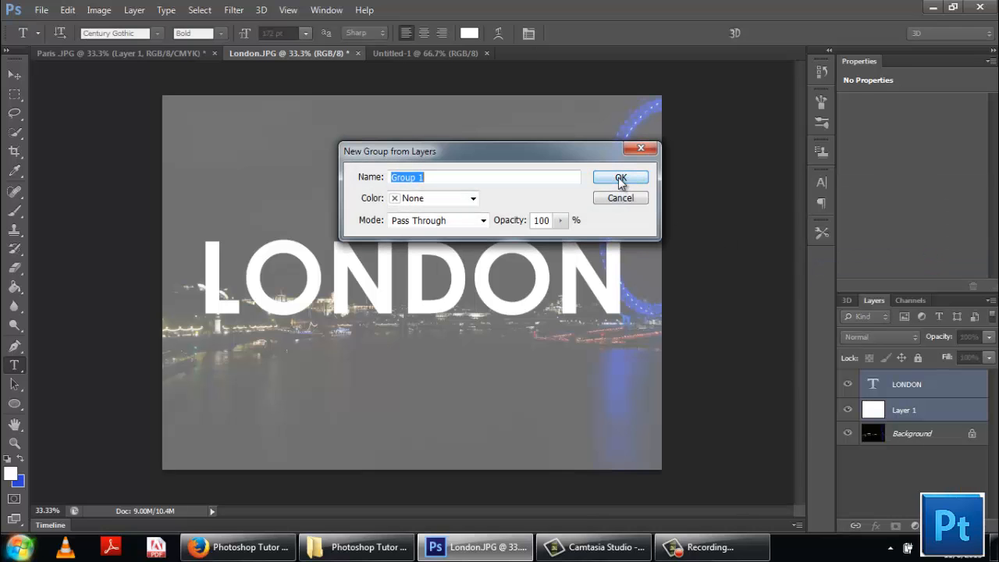
click(619, 178)
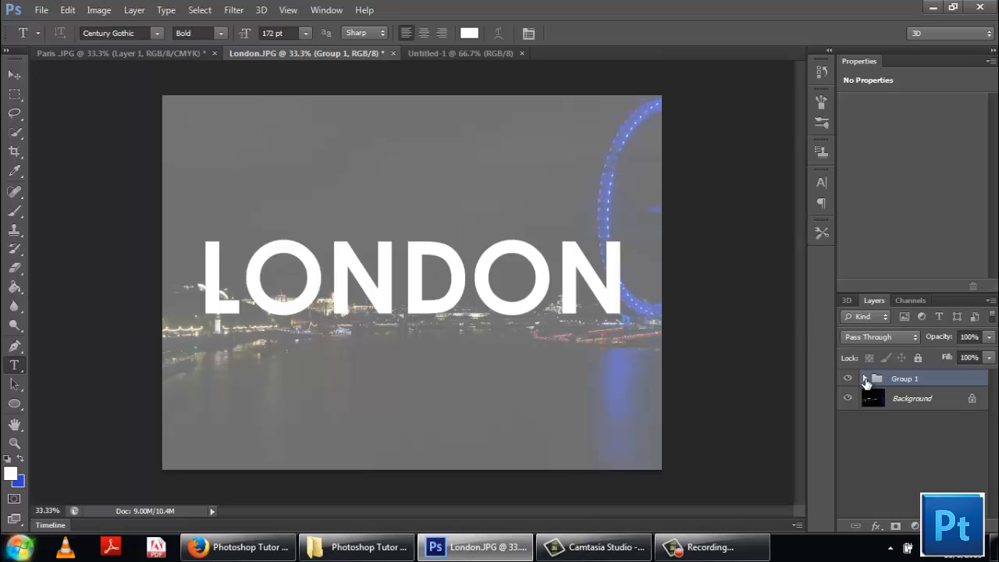
click(865, 379)
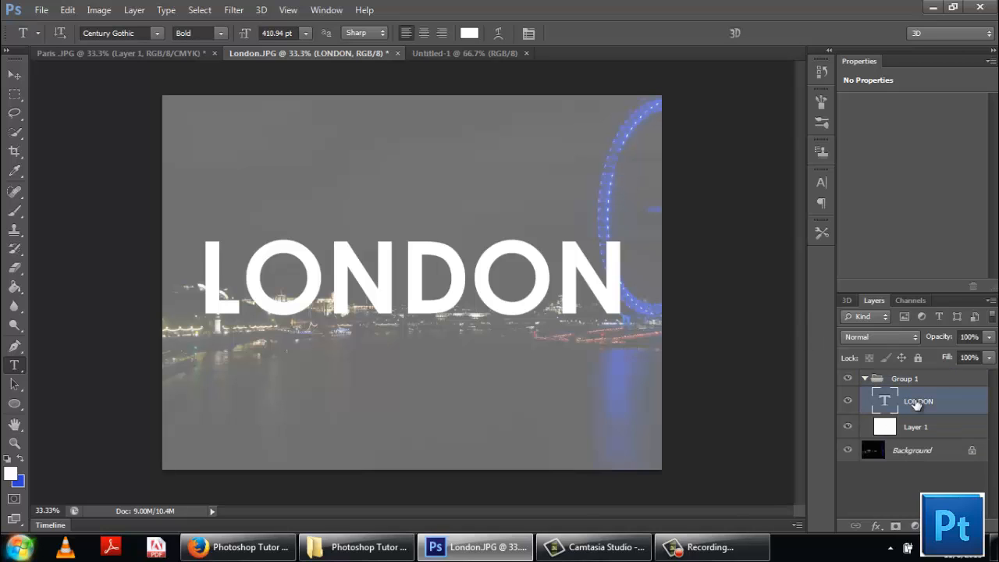
mouse_move(896, 402)
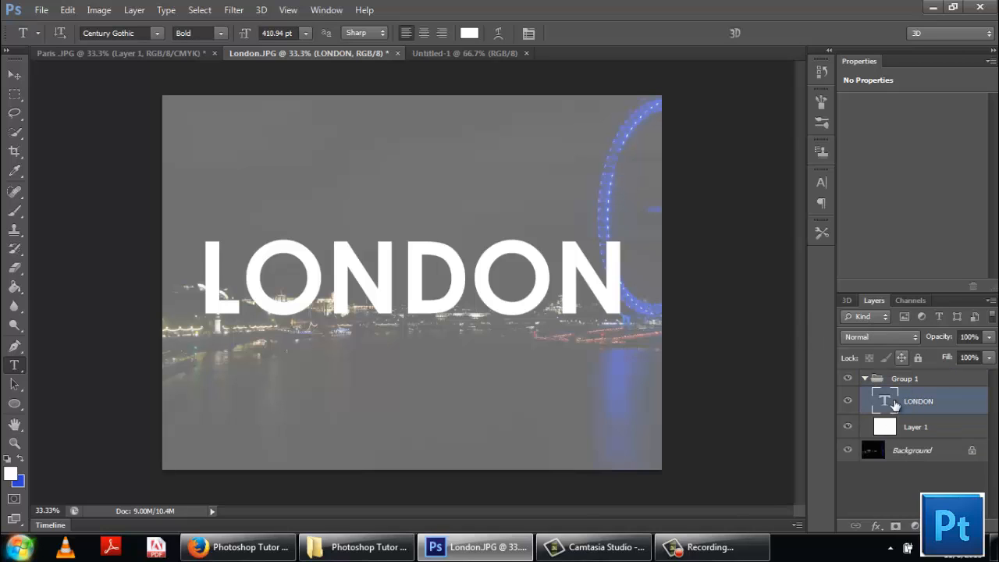
double_click(918, 400)
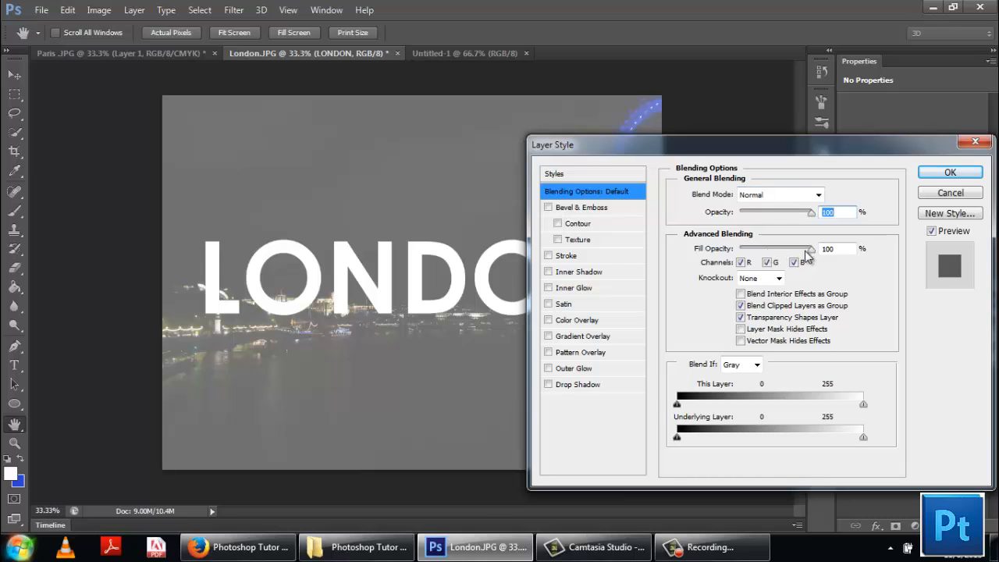
Step: Set the LONDON layer's Fill Opacity to 0% with Shallow Knockout so the photo shows through the letters
drag(810, 248, 740, 249)
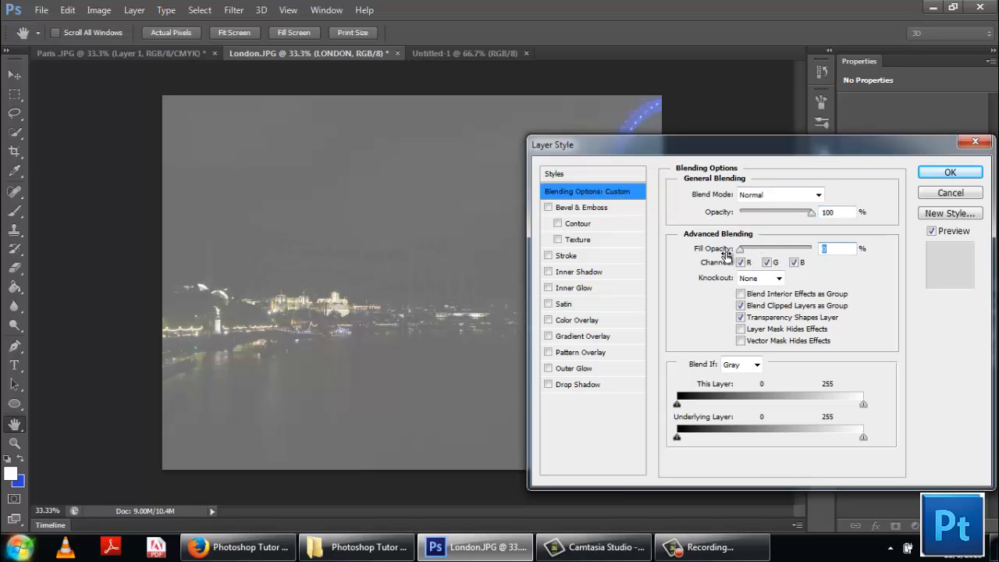
click(759, 278)
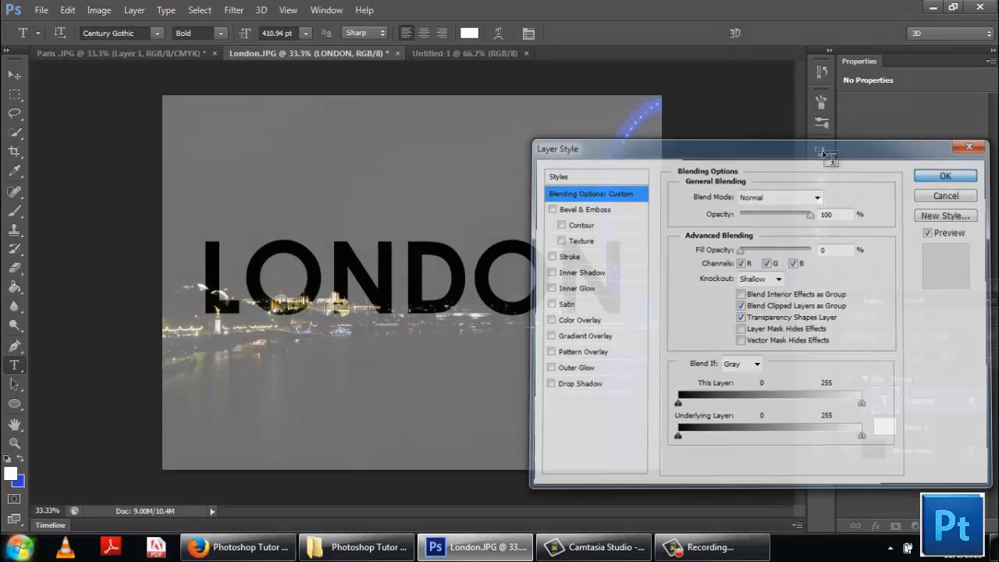
click(946, 175)
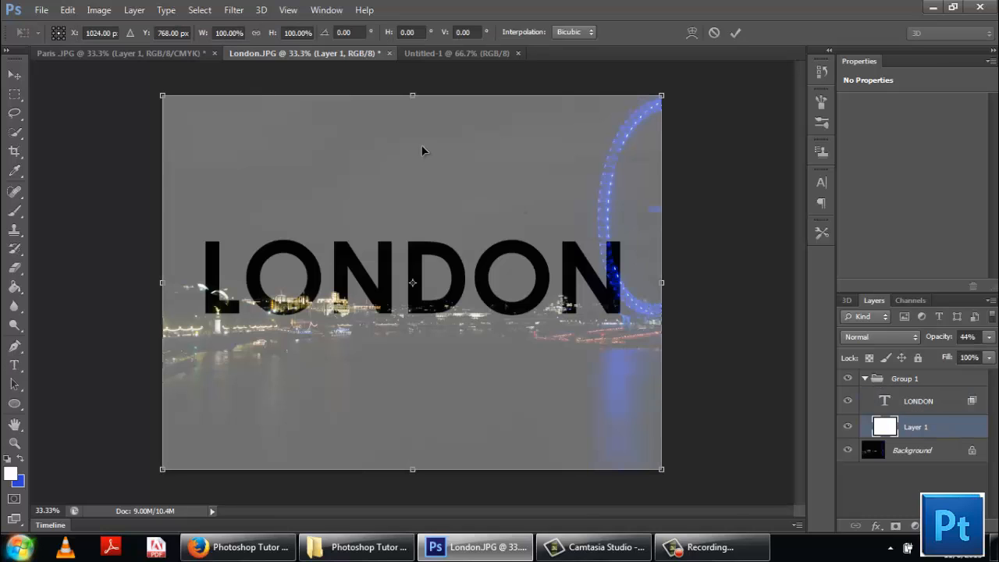
Step: Pull the white layer's top and bottom edges in to form a band just around LONDON and commit
drag(412, 95, 412, 127)
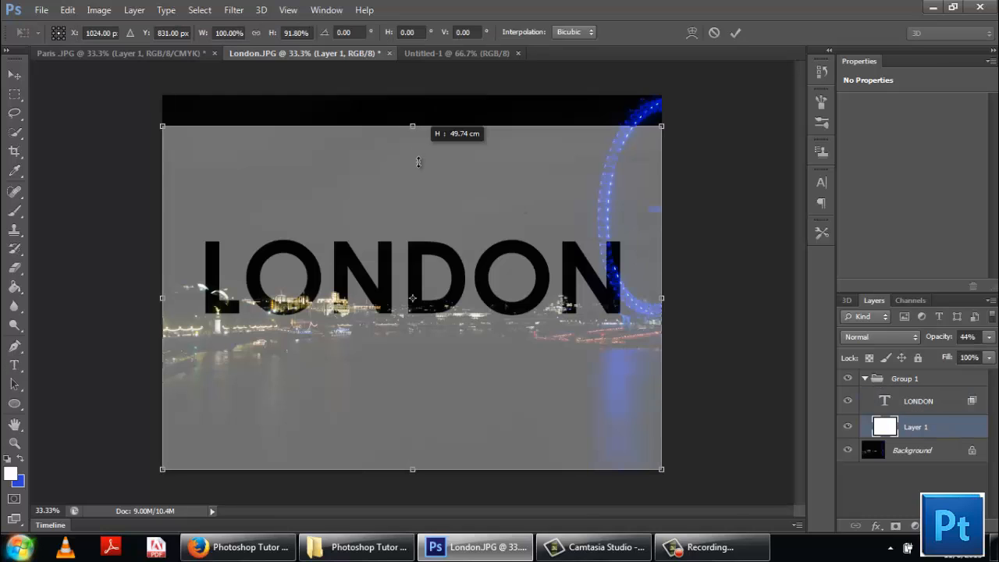
drag(412, 125, 412, 226)
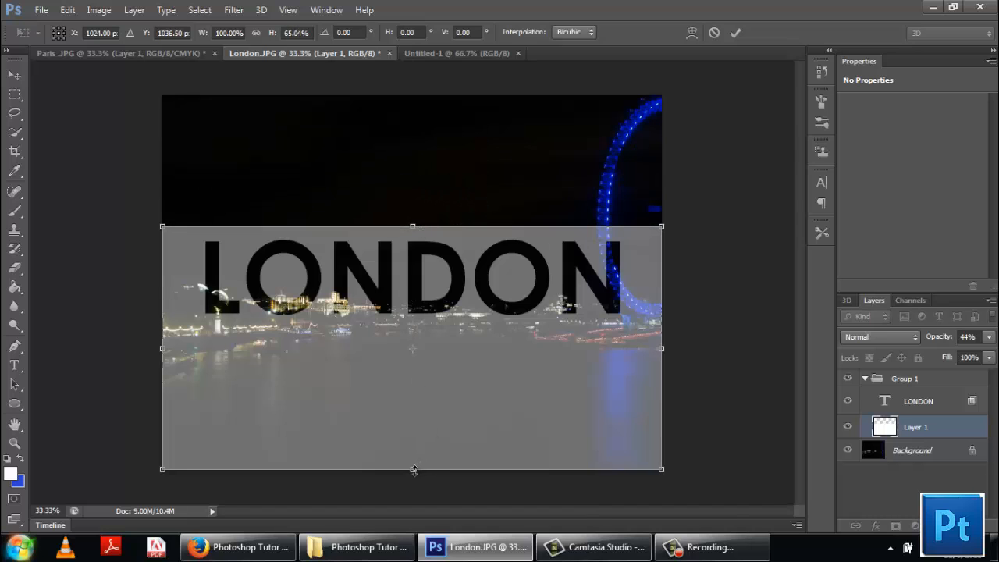
drag(412, 469, 412, 353)
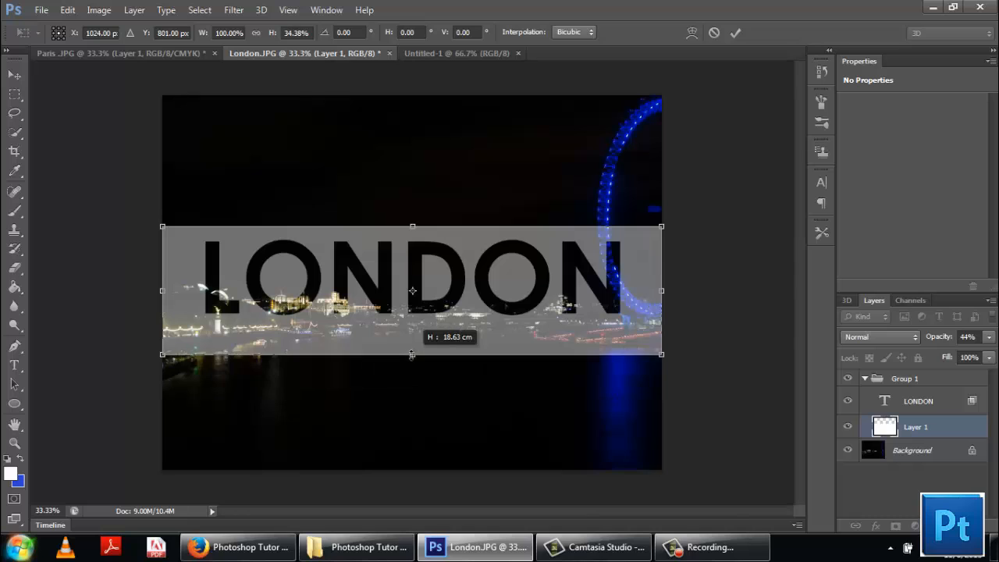
drag(412, 356, 412, 326)
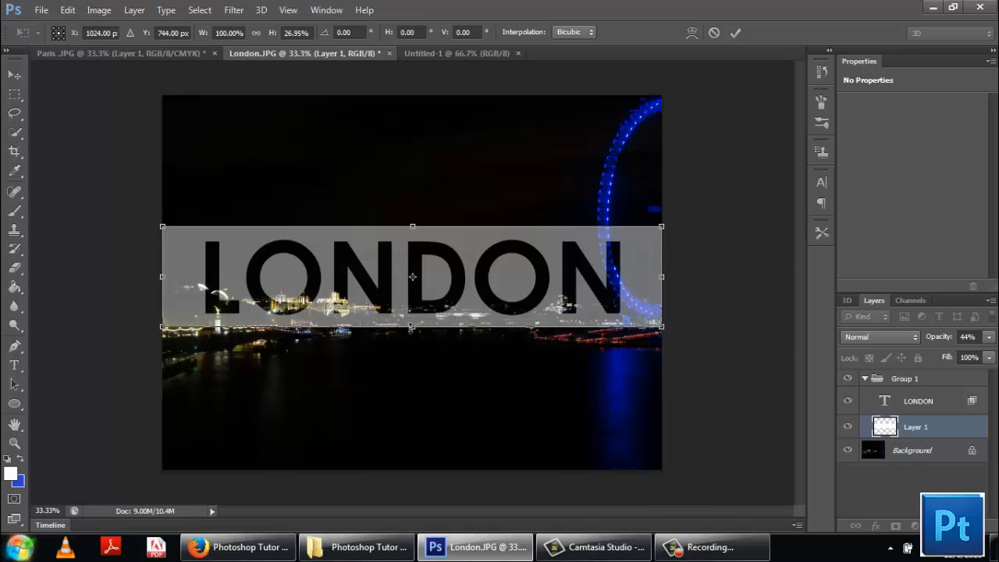
click(733, 32)
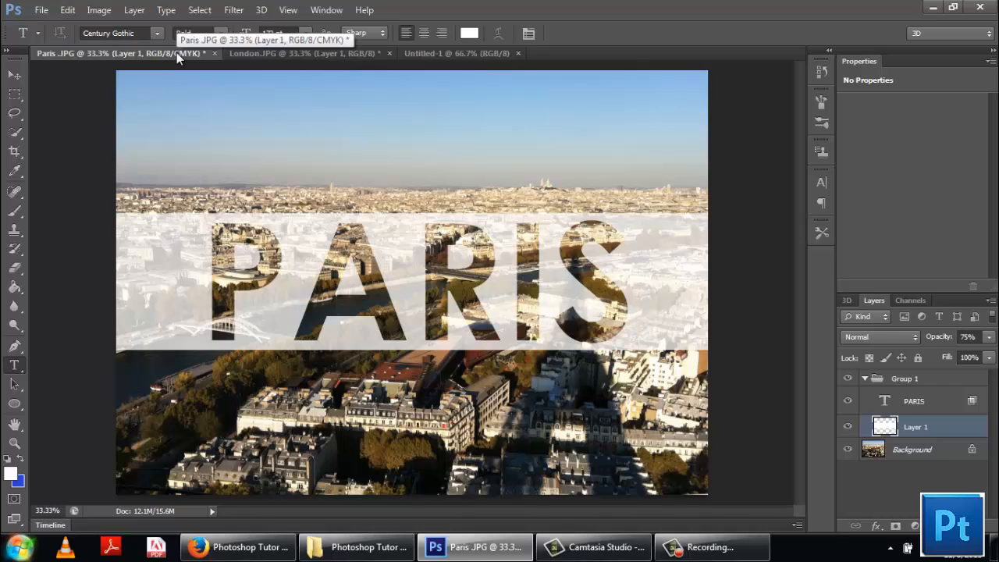
mouse_move(201, 56)
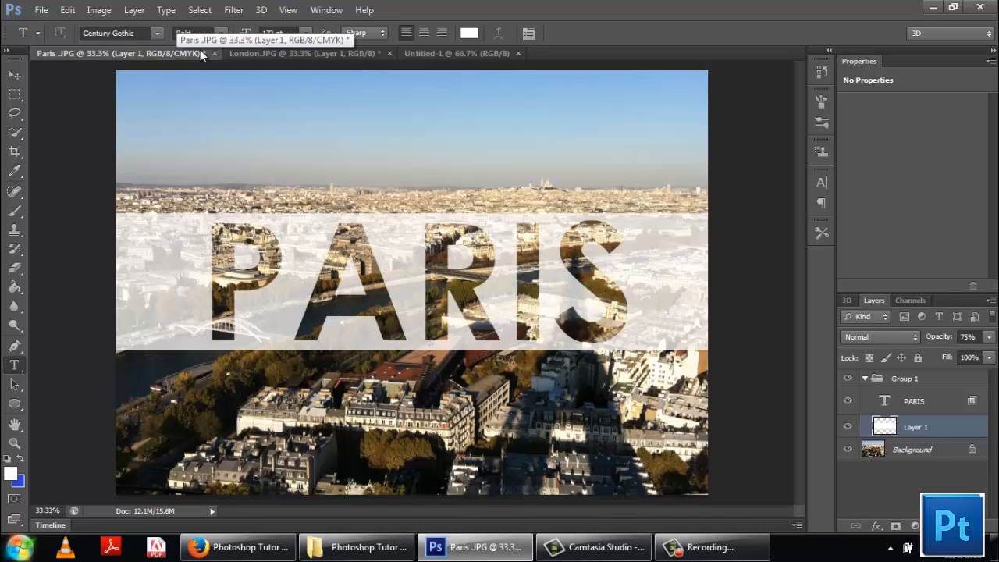
click(304, 53)
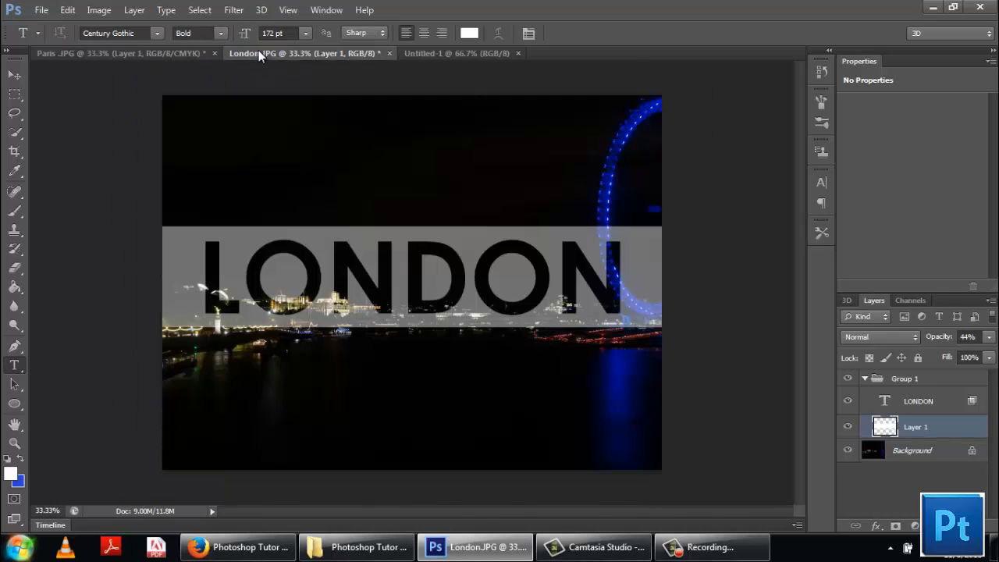
mouse_move(262, 53)
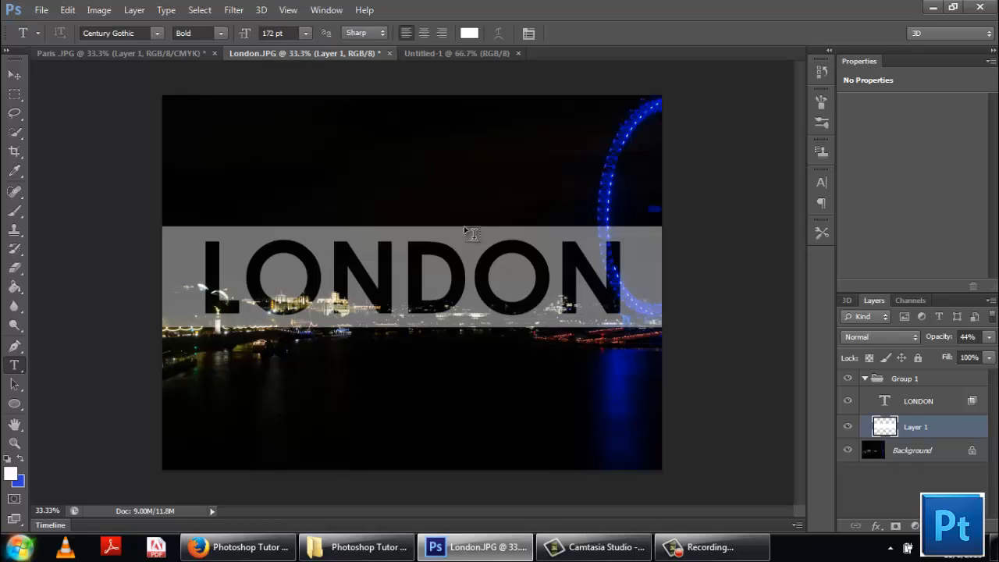
click(710, 547)
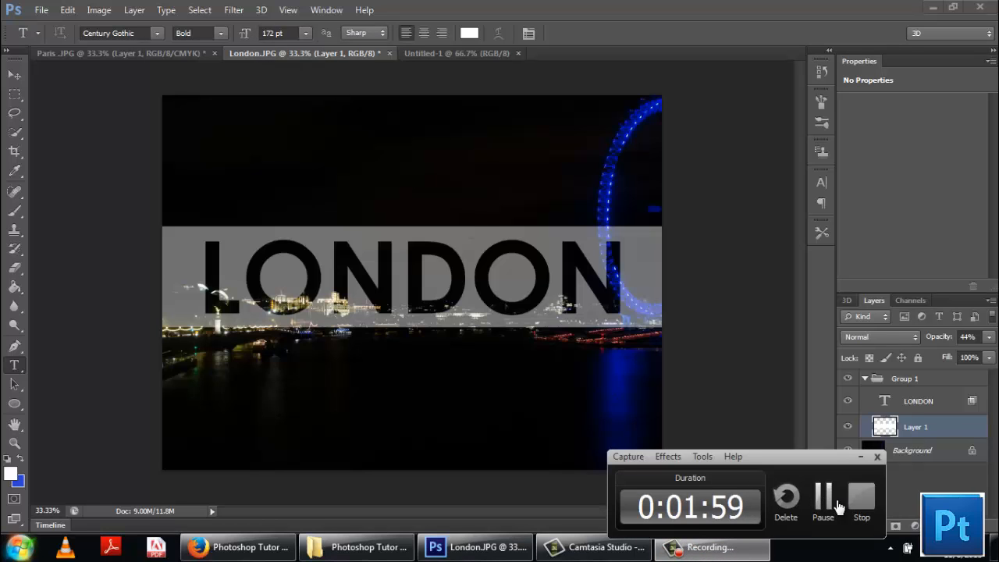